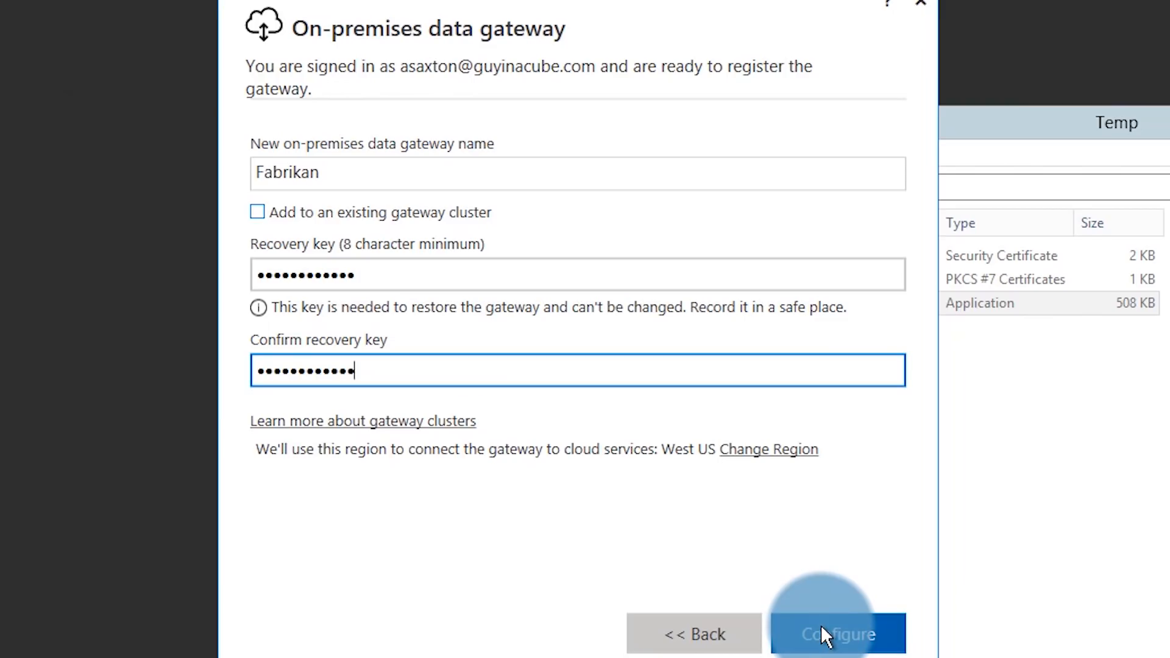
Register the Fabrikan gateway with its recovery key so it comes online
click(838, 634)
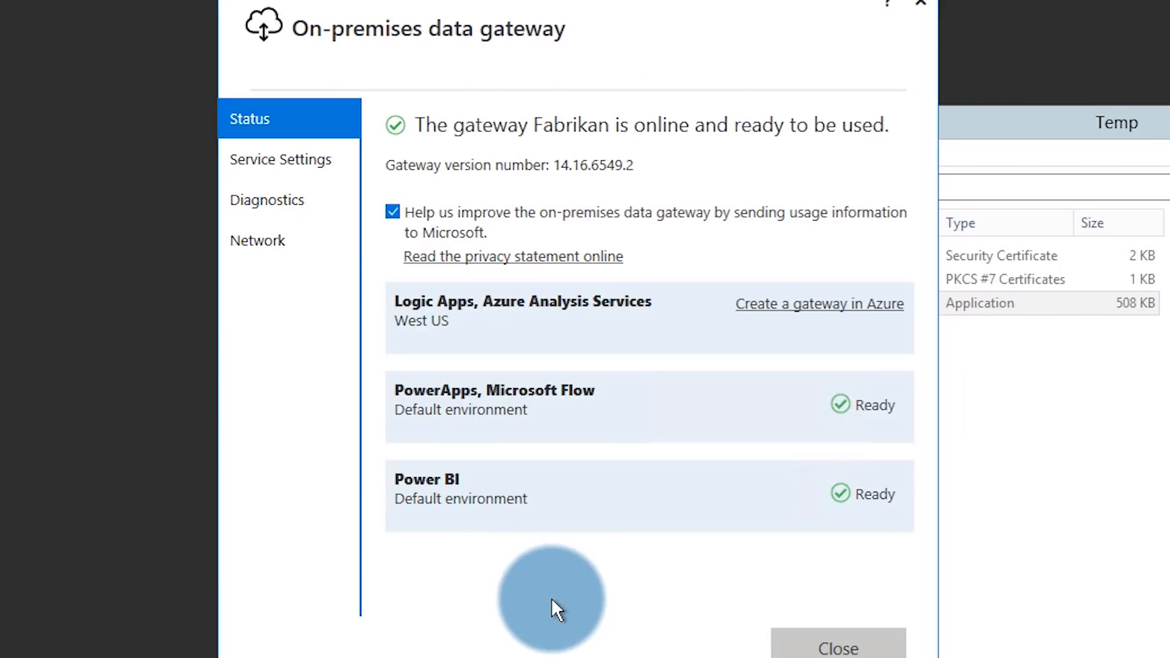